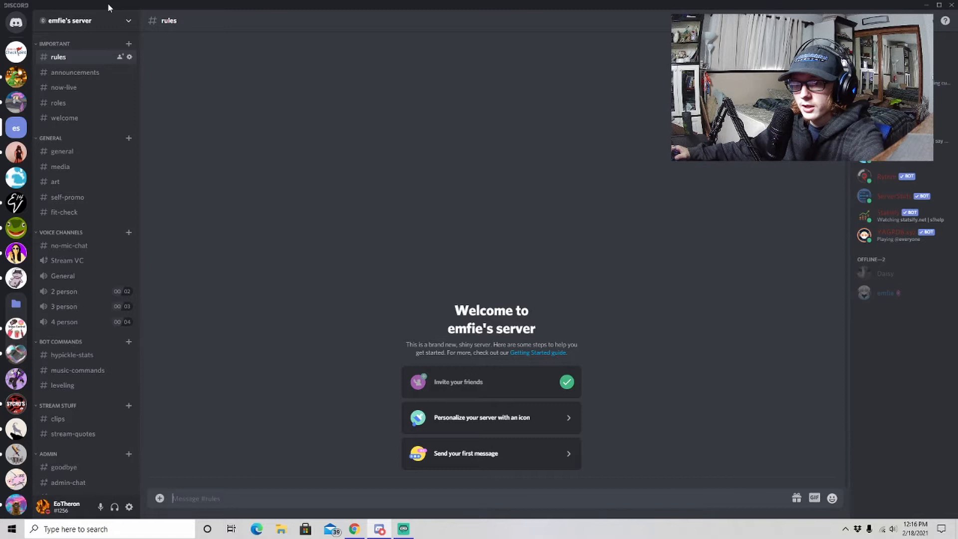
pyautogui.moveTo(227, 107)
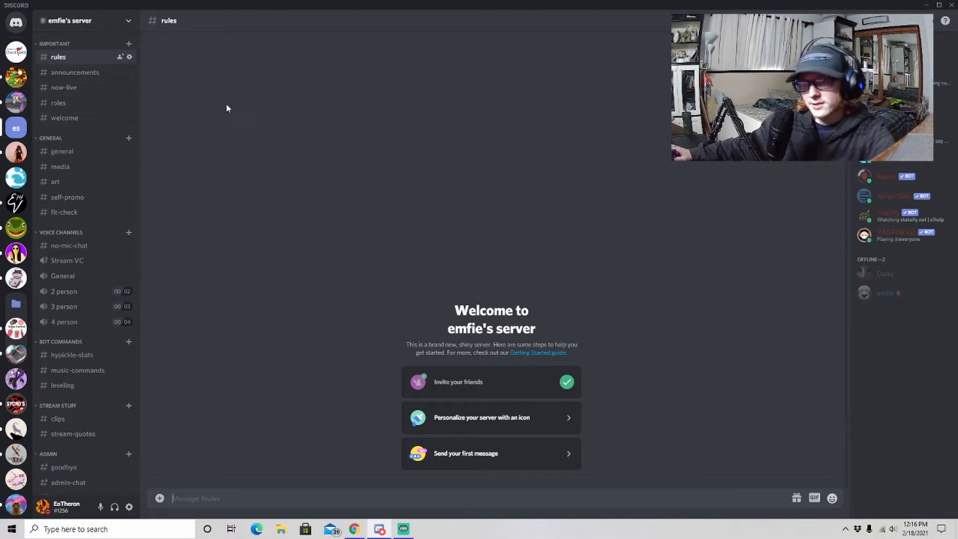
pyautogui.moveTo(103, 25)
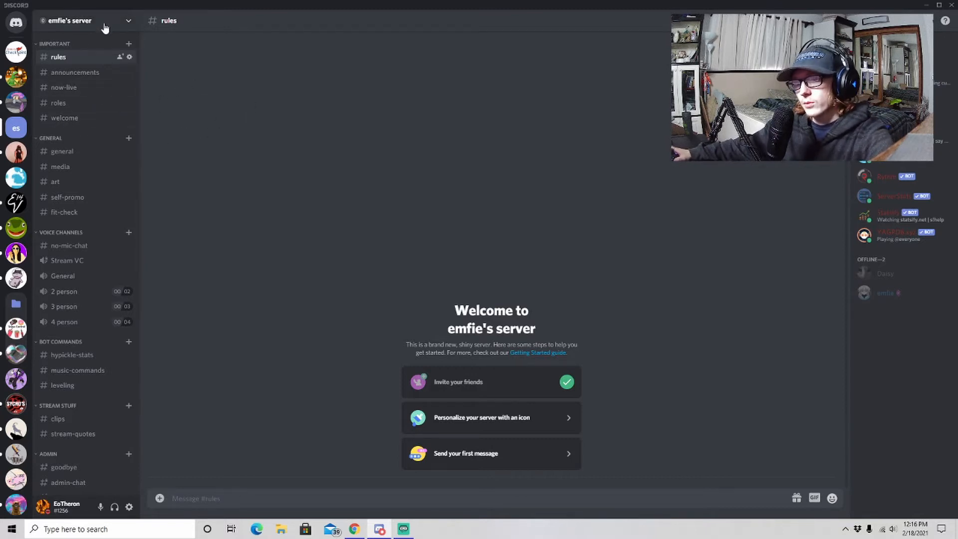
# Open the options menu from emfie's server name dropdown
pyautogui.click(105, 21)
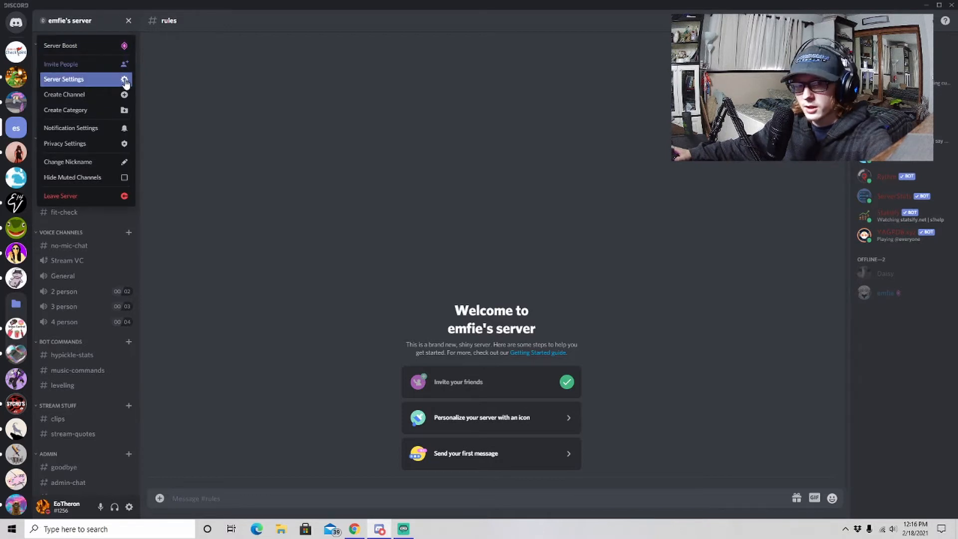
# Add a yellow role named 'Test' under Server Settings > Roles and browse its permissions
pyautogui.click(62, 79)
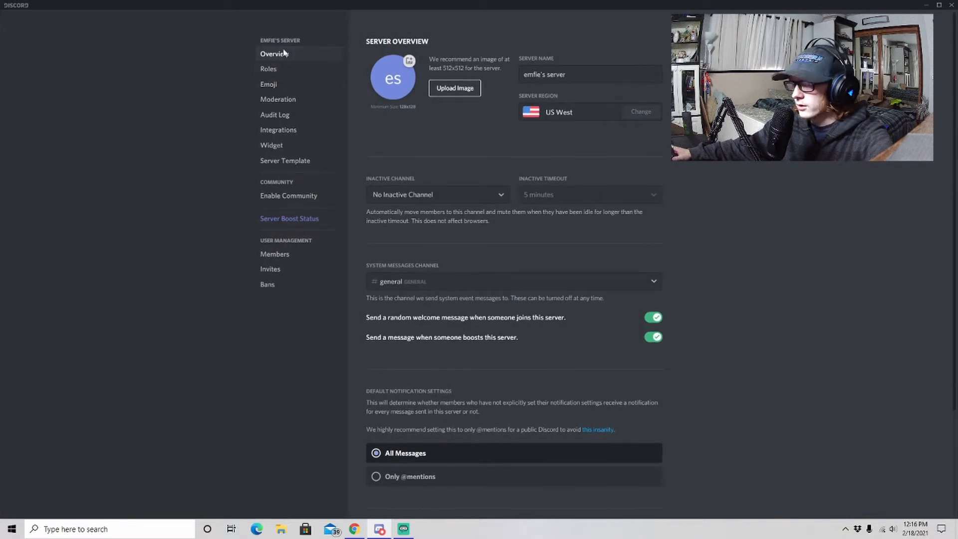
pyautogui.click(268, 68)
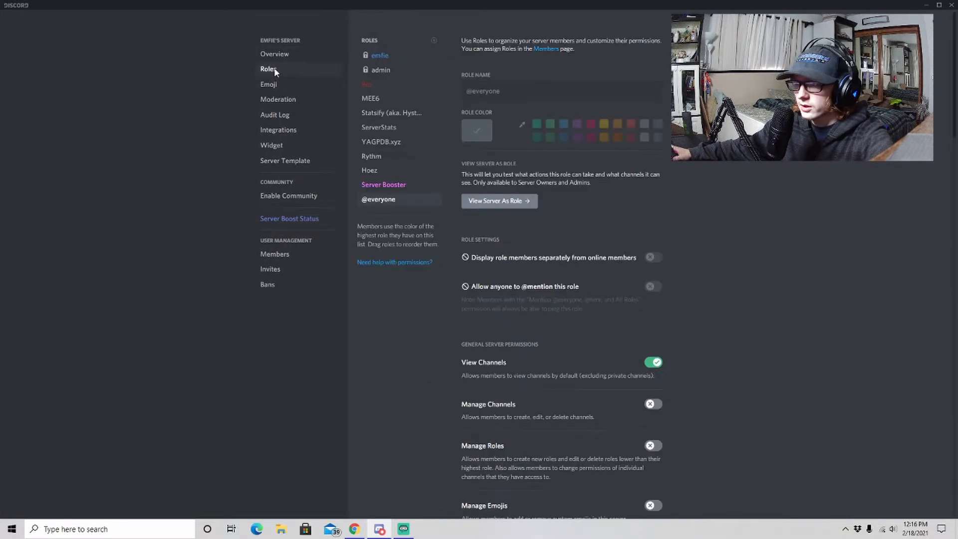
pyautogui.moveTo(435, 41)
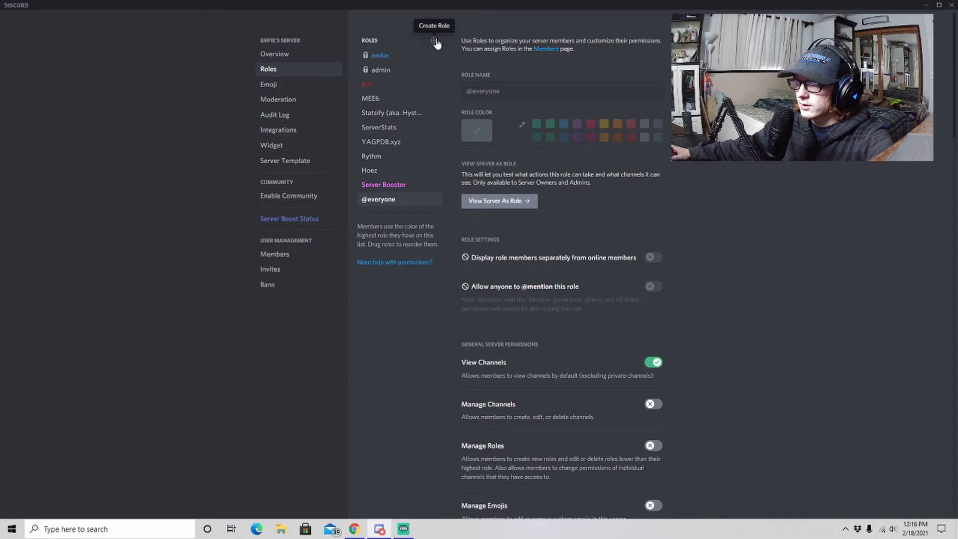
pyautogui.moveTo(424, 46)
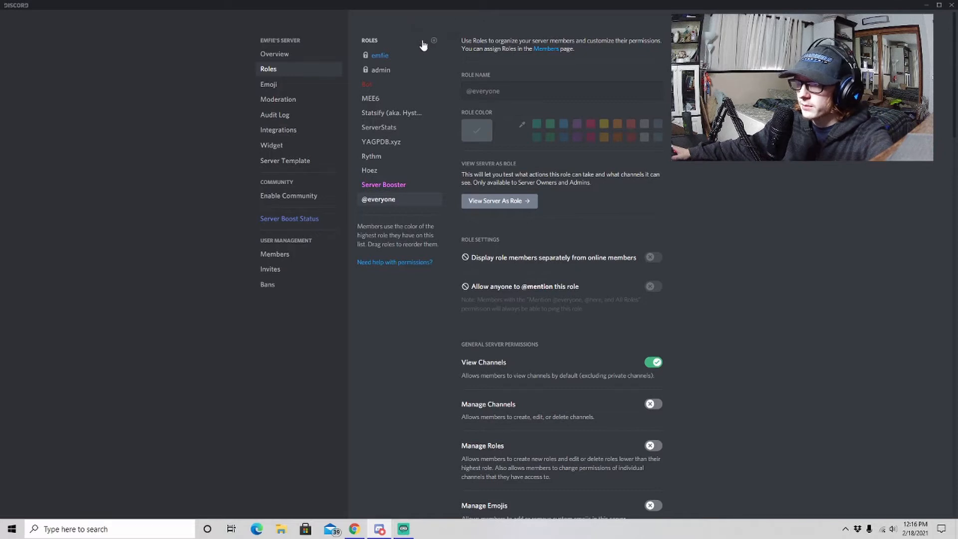
pyautogui.click(434, 40)
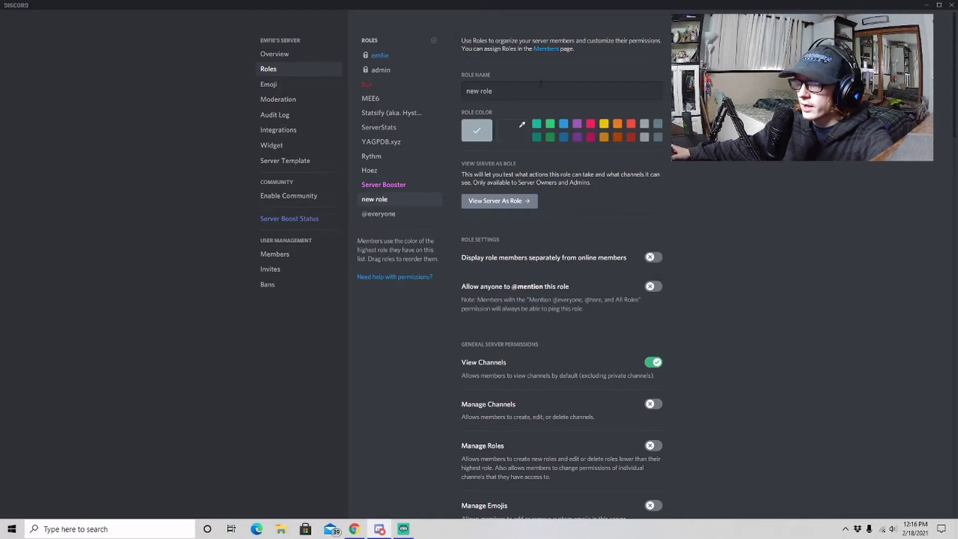
pyautogui.write('Te')
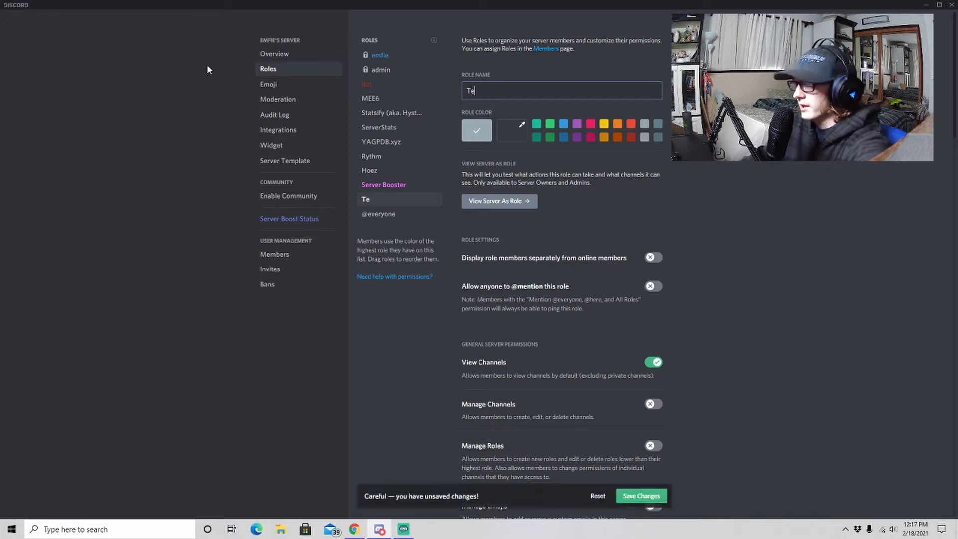
pyautogui.click(601, 124)
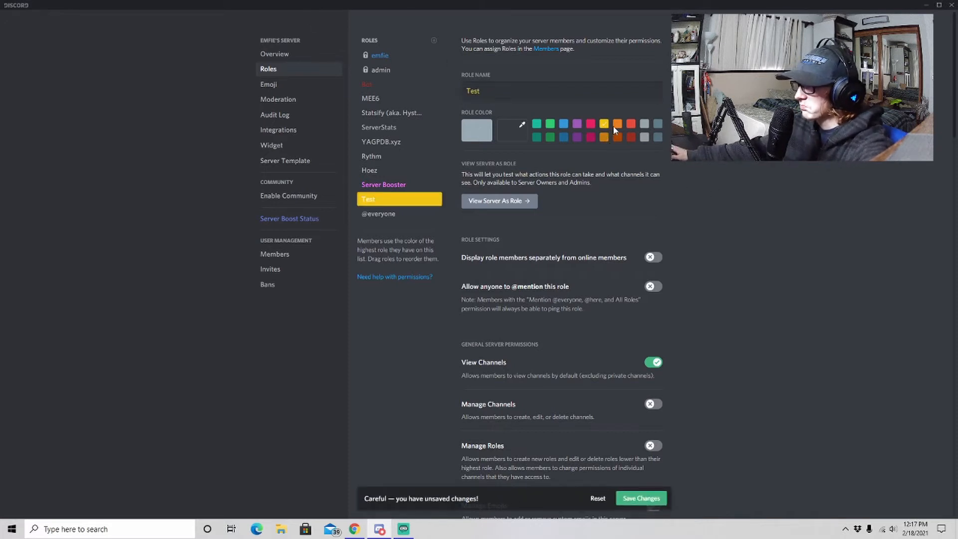
pyautogui.moveTo(628, 217)
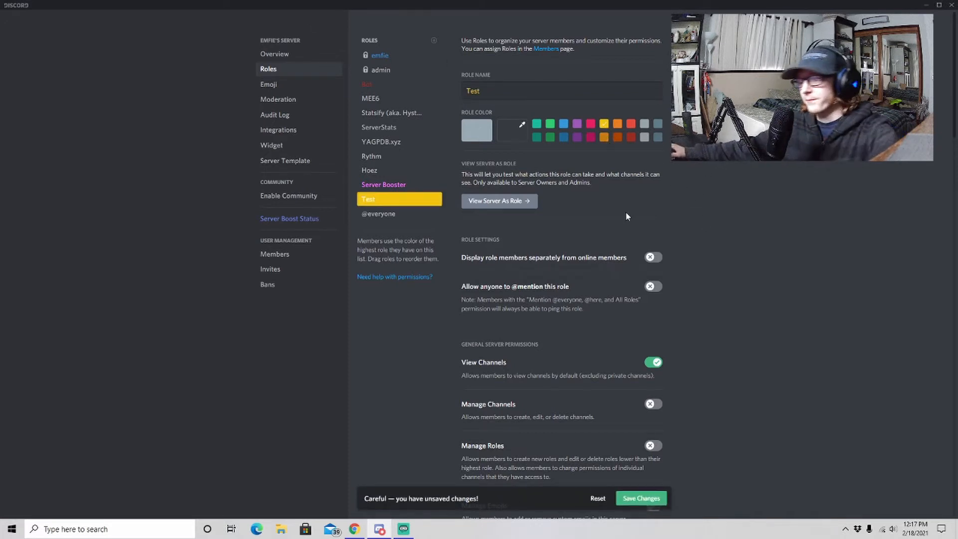
pyautogui.scroll(-3)
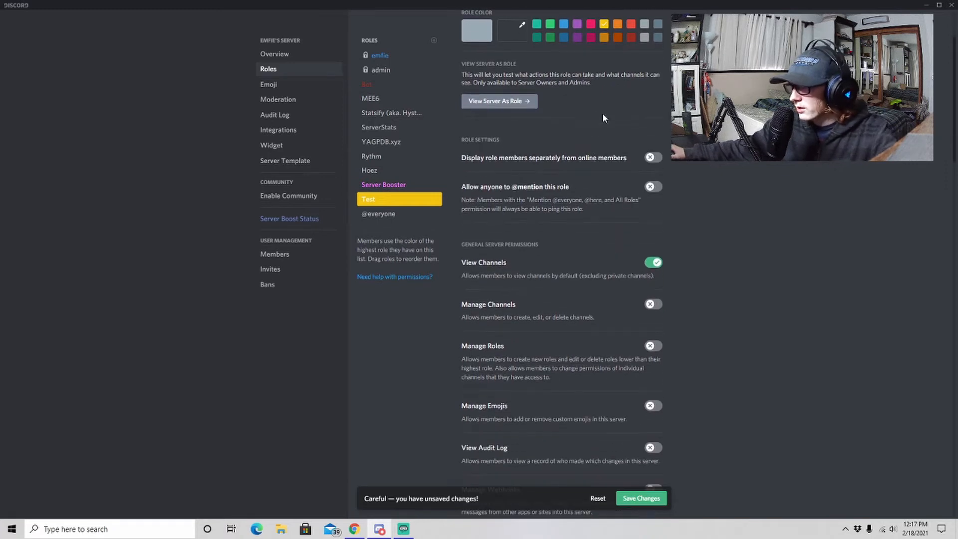
pyautogui.scroll(-3)
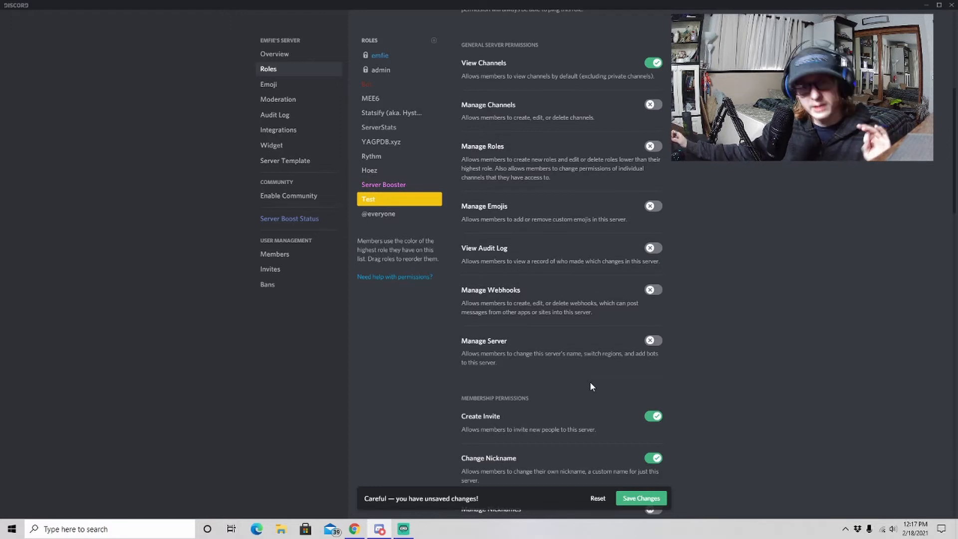
pyautogui.moveTo(413, 365)
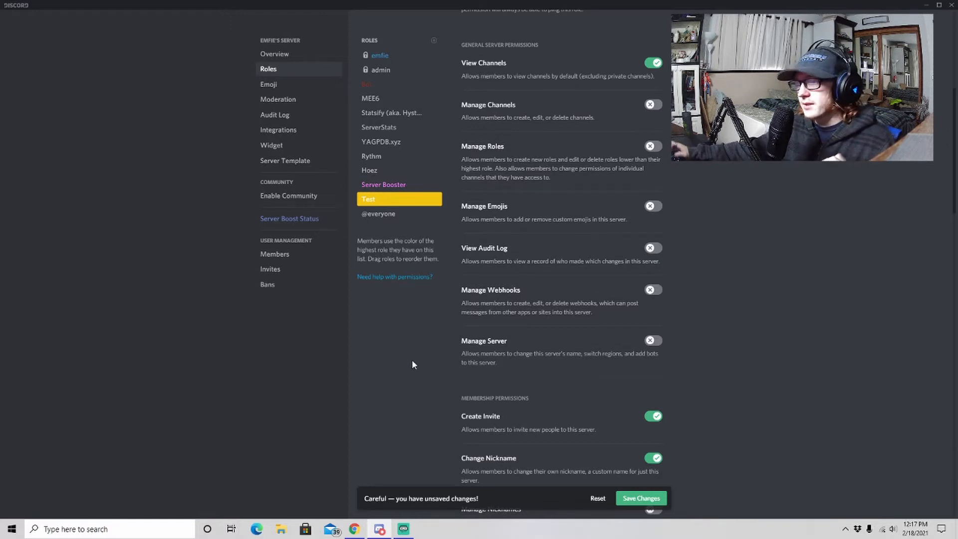
pyautogui.moveTo(441, 143)
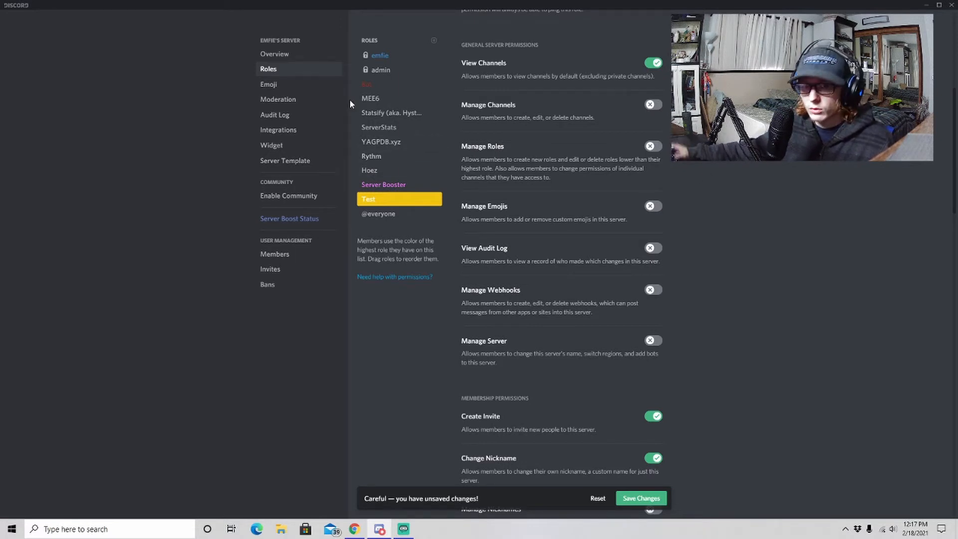
pyautogui.click(381, 69)
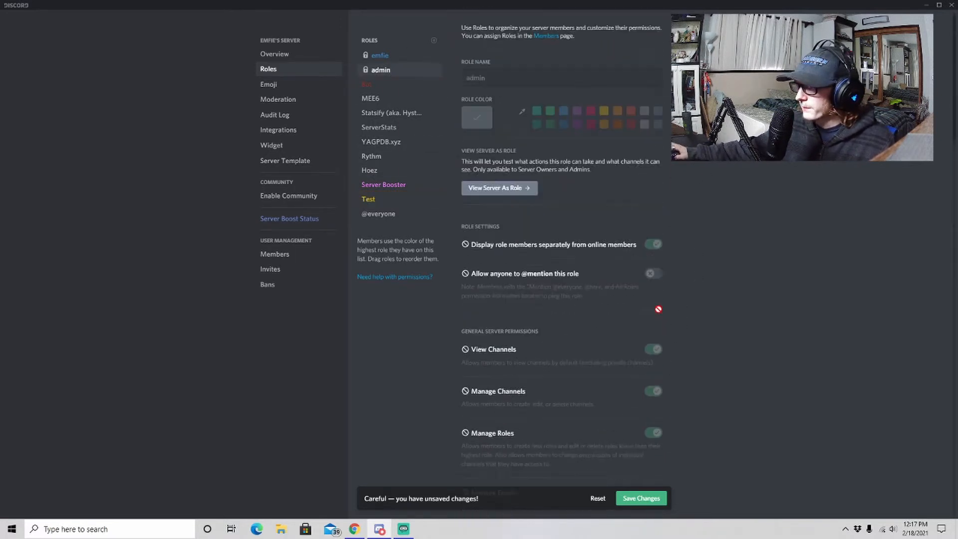
pyautogui.scroll(-3)
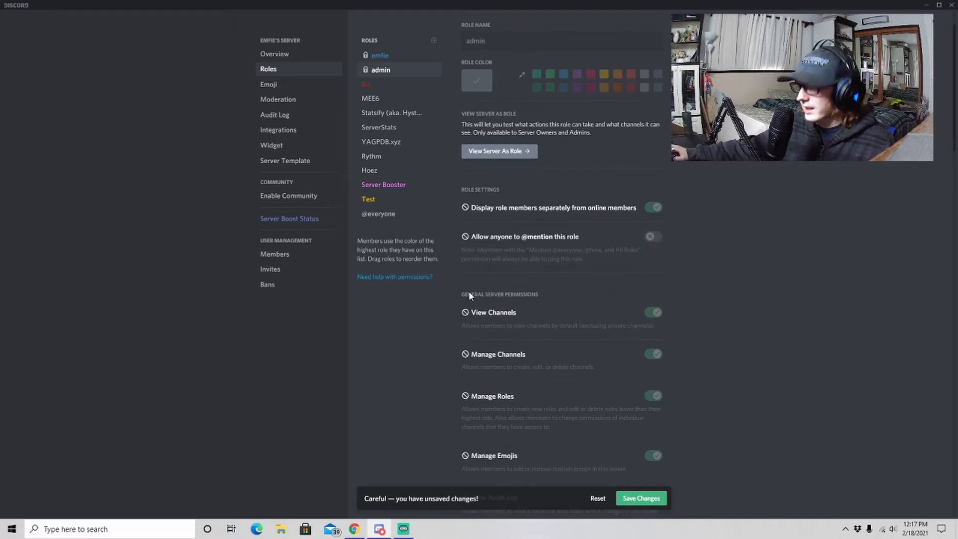
pyautogui.moveTo(346, 233)
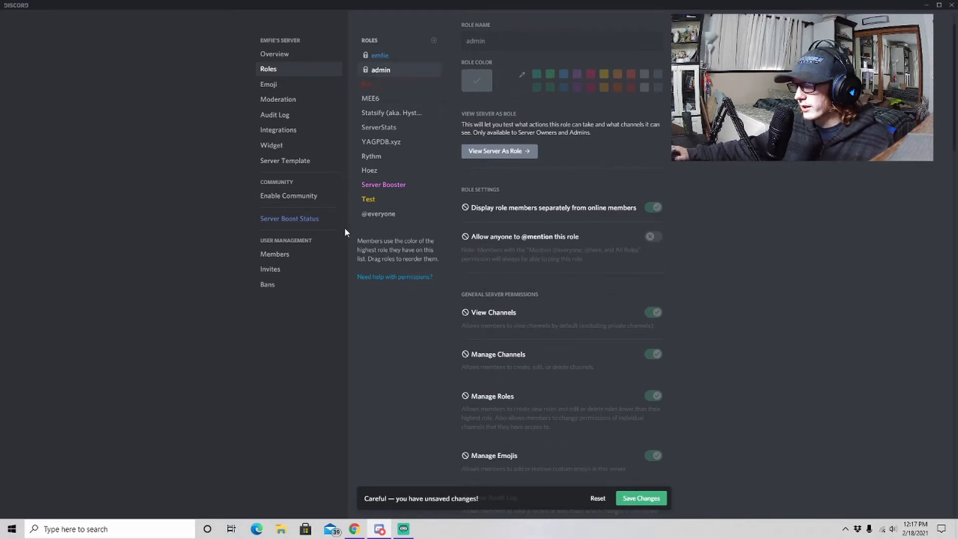
pyautogui.moveTo(677, 236)
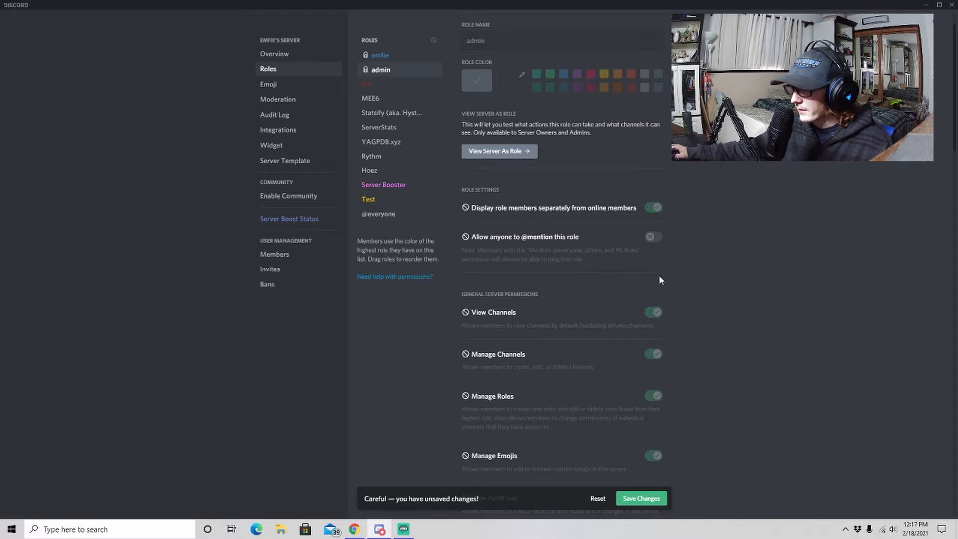
pyautogui.scroll(-3)
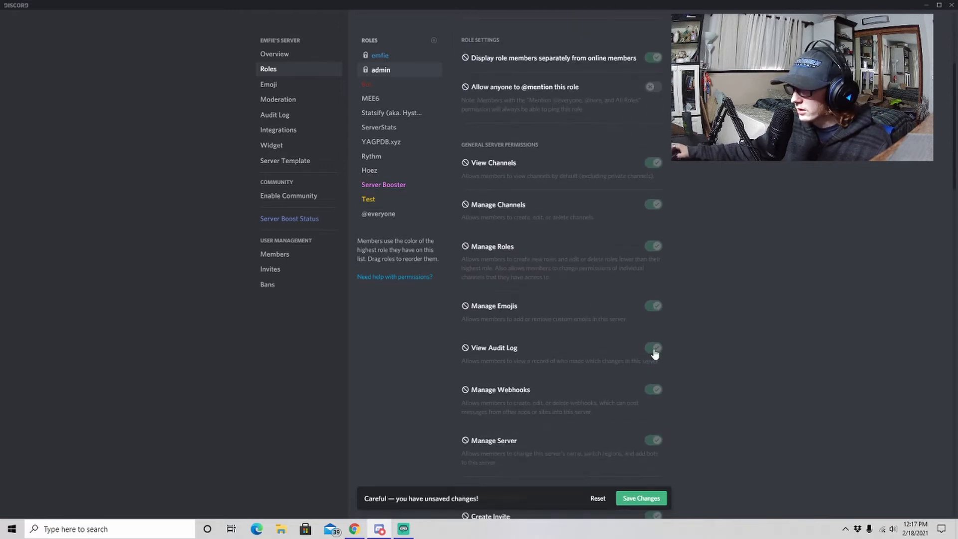
pyautogui.scroll(-3)
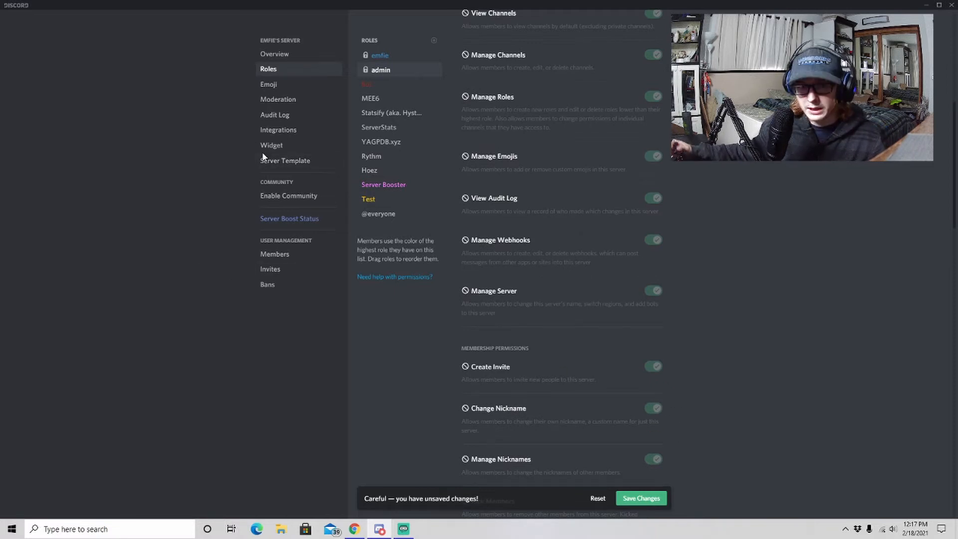
pyautogui.click(369, 199)
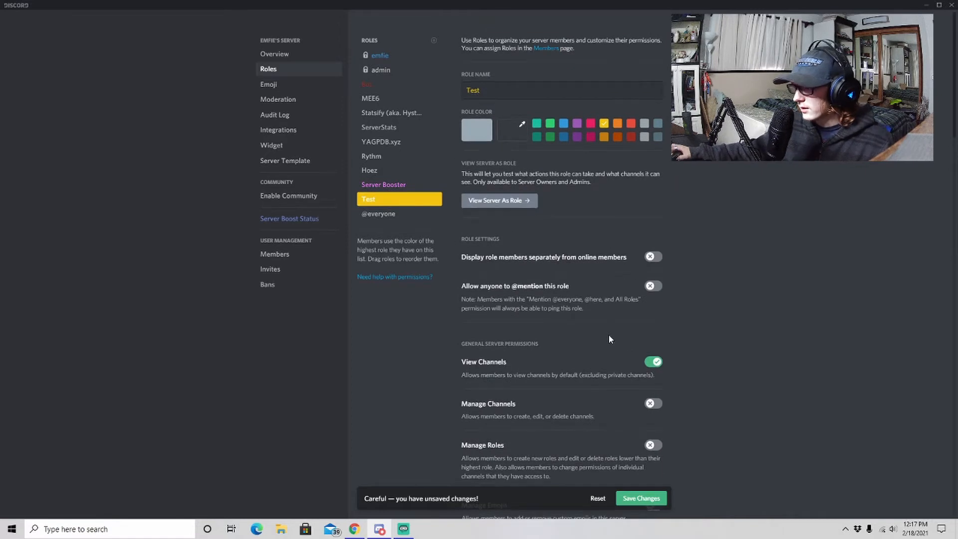
pyautogui.scroll(-3)
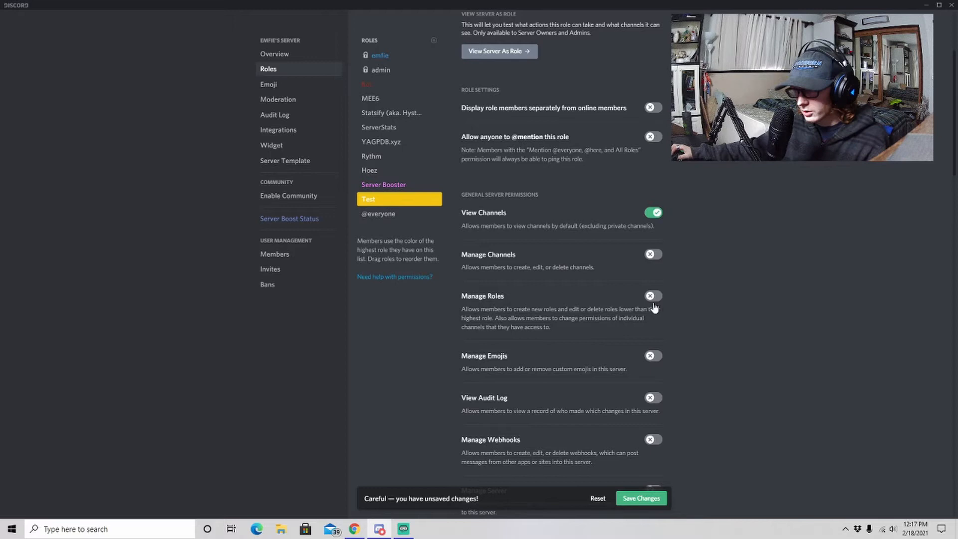
pyautogui.moveTo(676, 291)
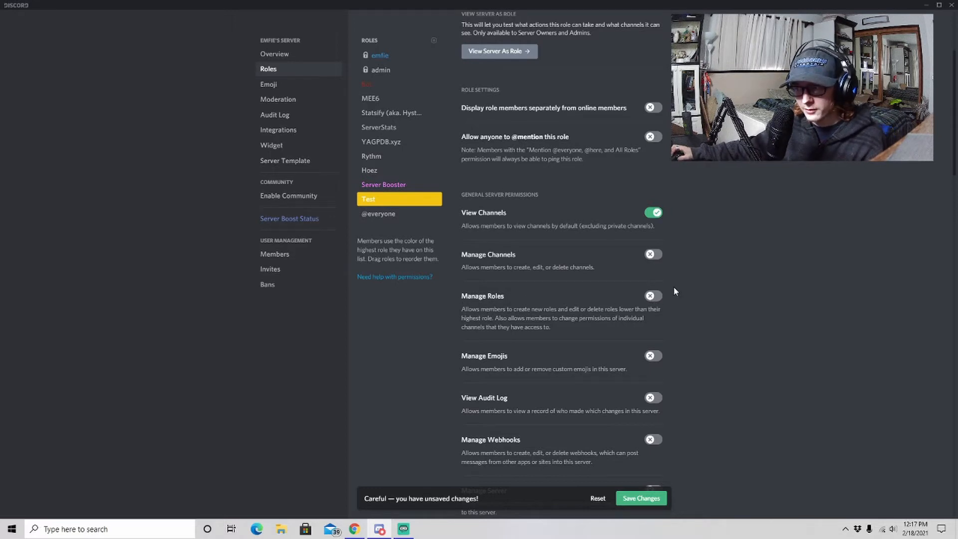
pyautogui.click(654, 295)
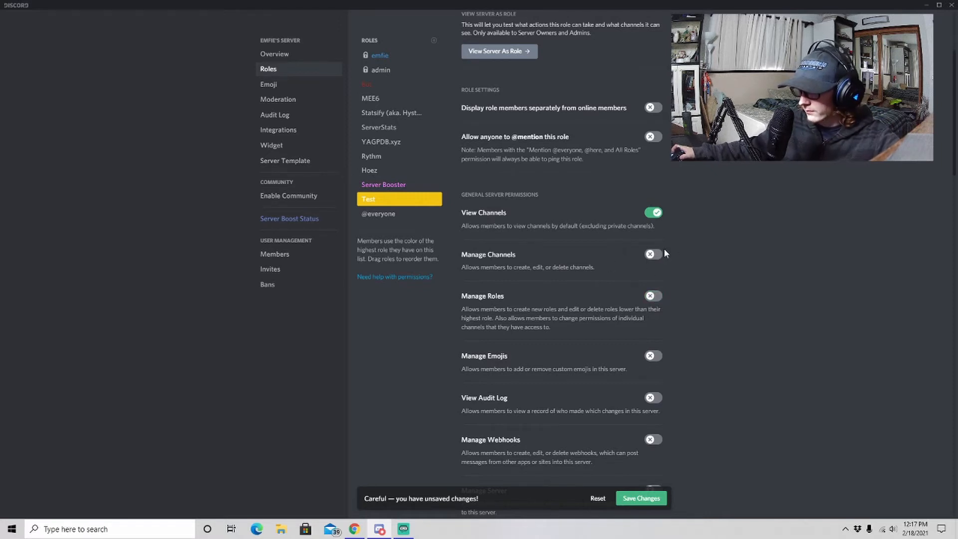
pyautogui.moveTo(632, 282)
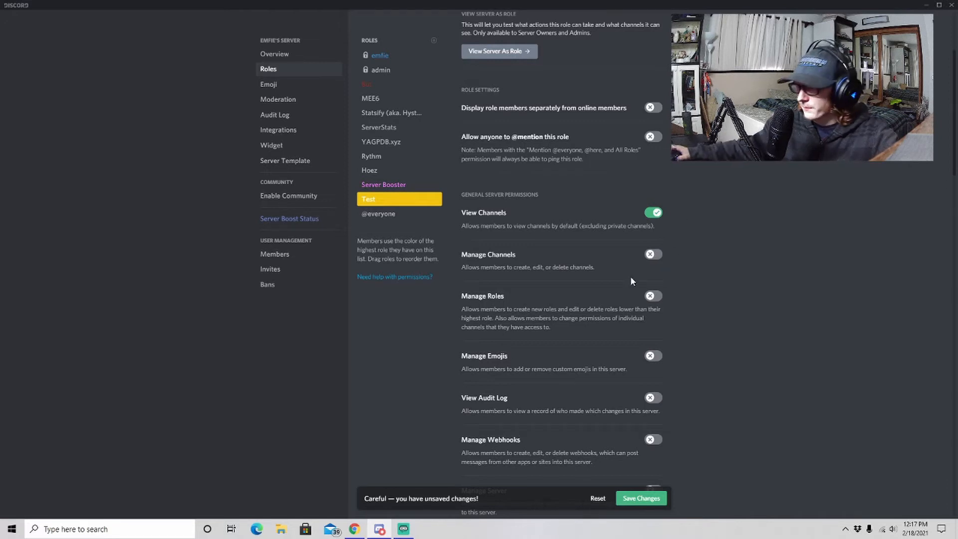
pyautogui.scroll(-3)
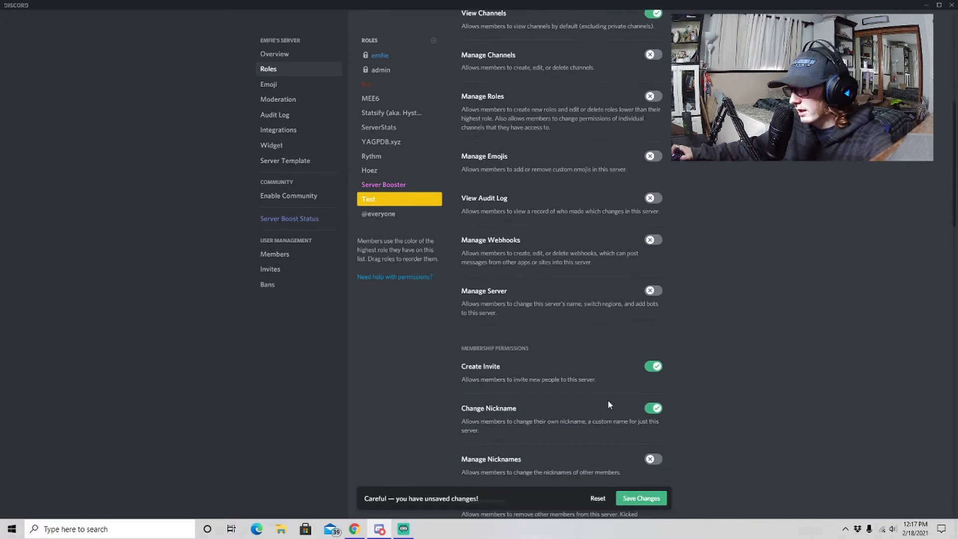
pyautogui.scroll(-3)
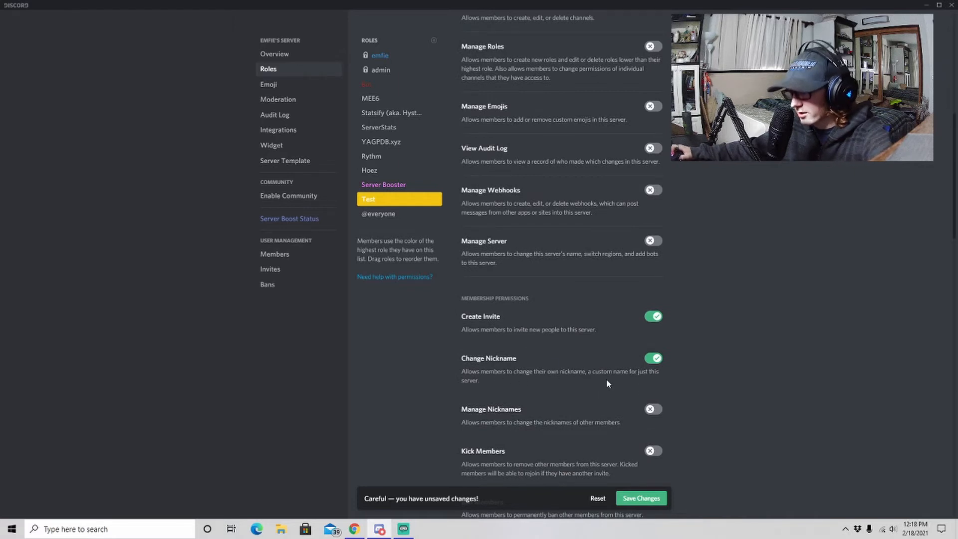
pyautogui.moveTo(408, 350)
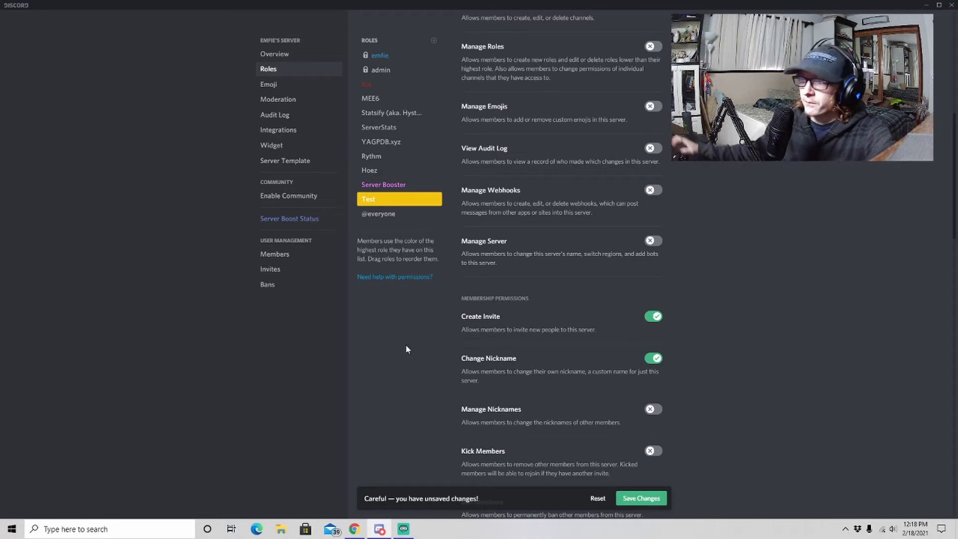
pyautogui.moveTo(399, 201)
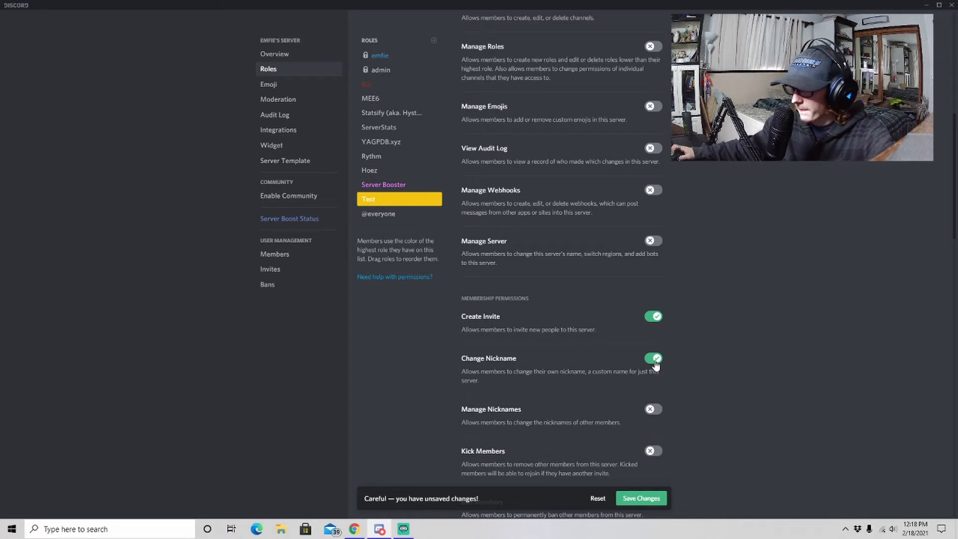
# Switch off the Change Nickname permission for the Test role
pyautogui.click(654, 358)
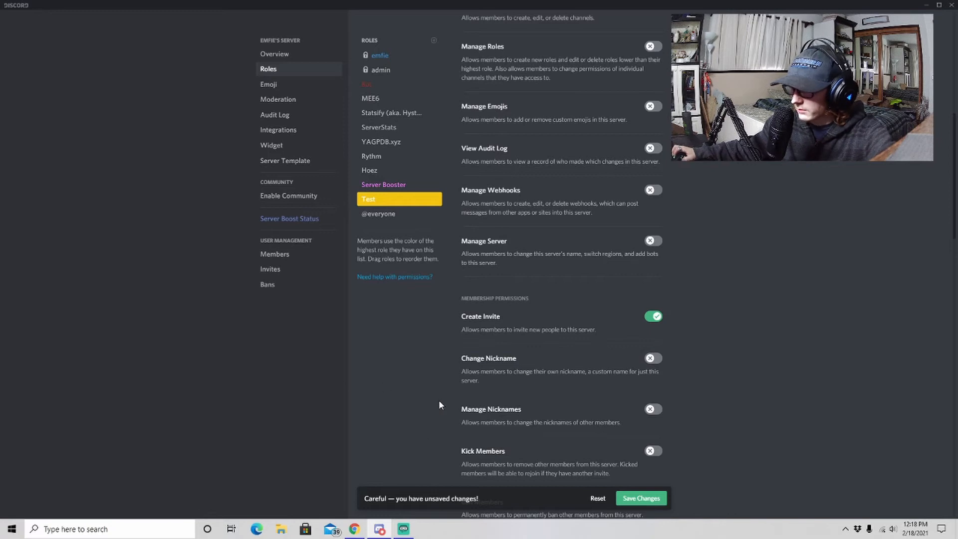
pyautogui.scroll(-3)
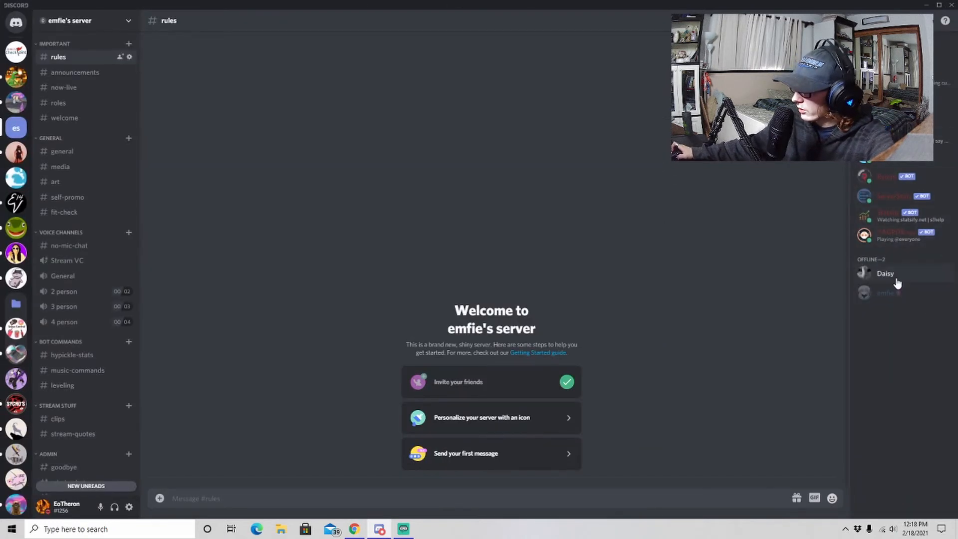
pyautogui.click(885, 274)
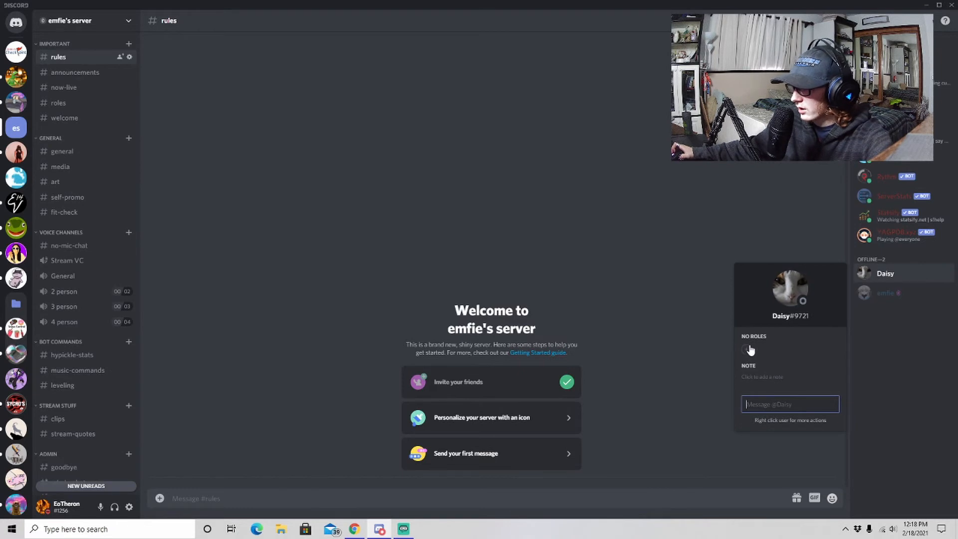
pyautogui.click(749, 349)
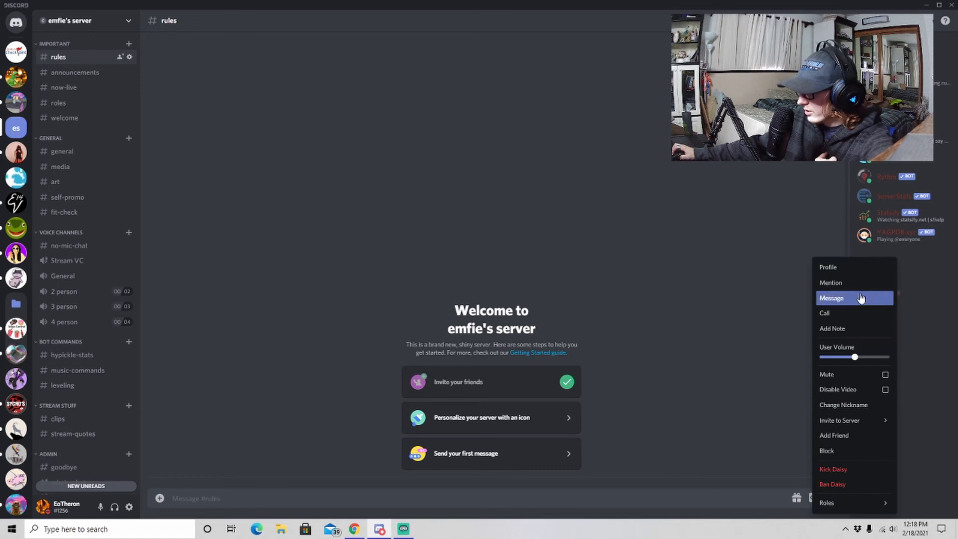
# Try nicknaming Daisy 'Pizza', check her profile for the Test role, and reopen server options
pyautogui.click(843, 405)
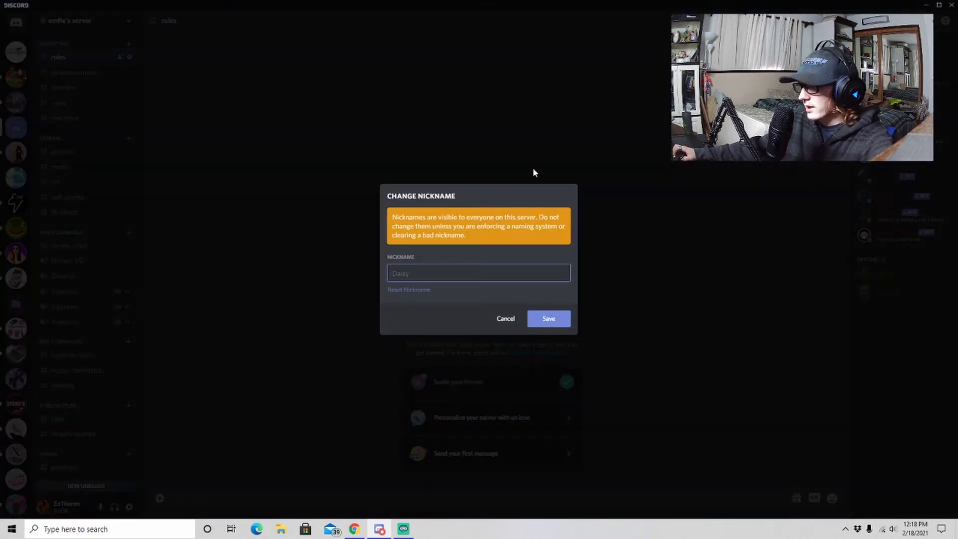
pyautogui.write('Pizza')
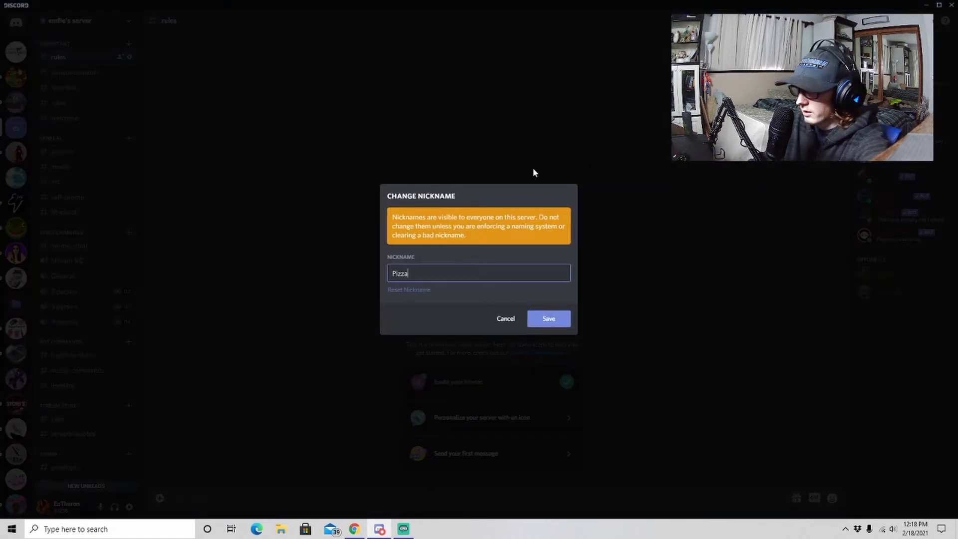
pyautogui.click(549, 318)
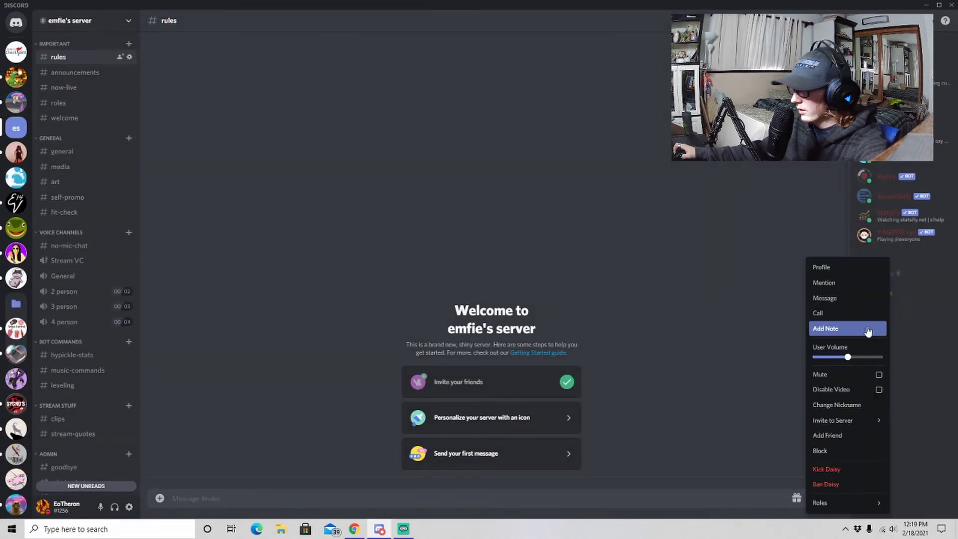
pyautogui.click(837, 405)
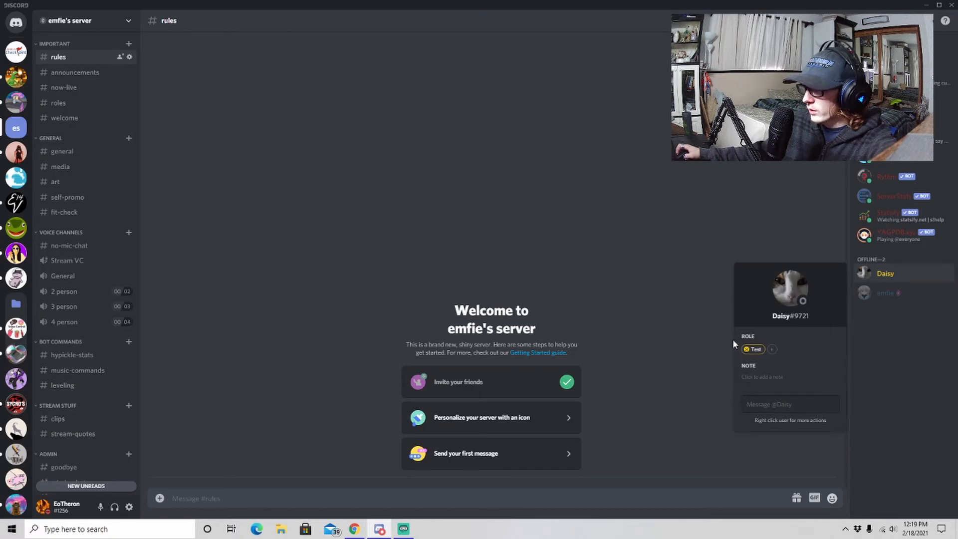
pyautogui.click(80, 21)
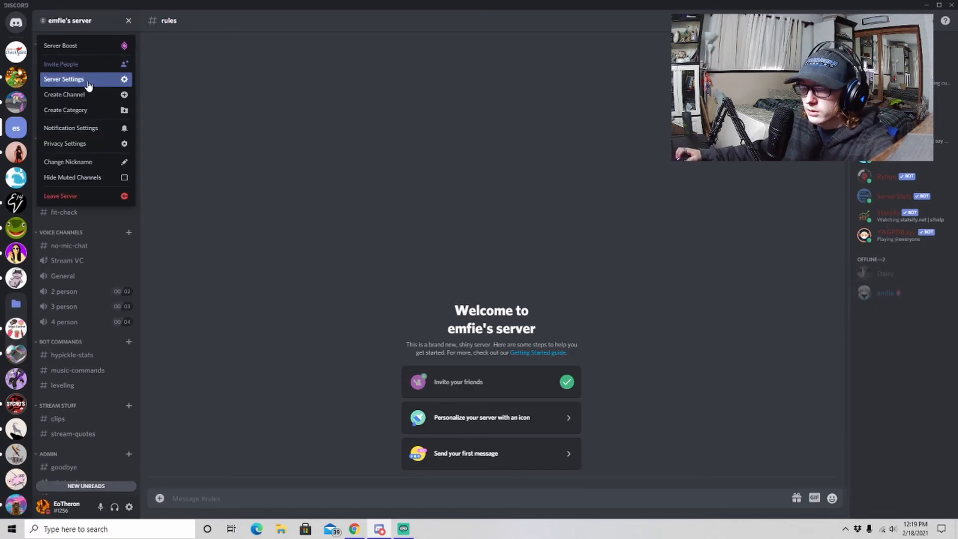
# Select the Test role in Server Settings, choose Delete Role, and confirm with Okay
pyautogui.click(63, 79)
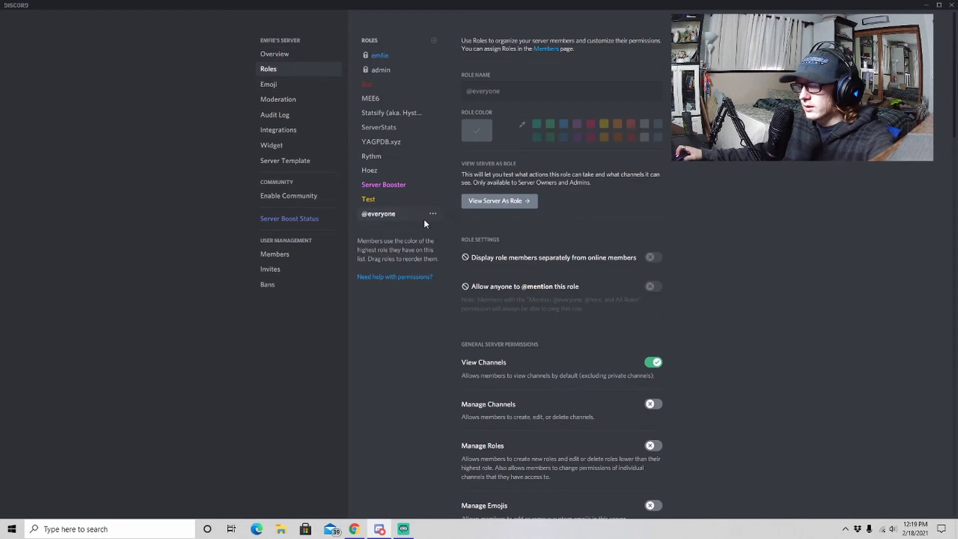
pyautogui.click(368, 200)
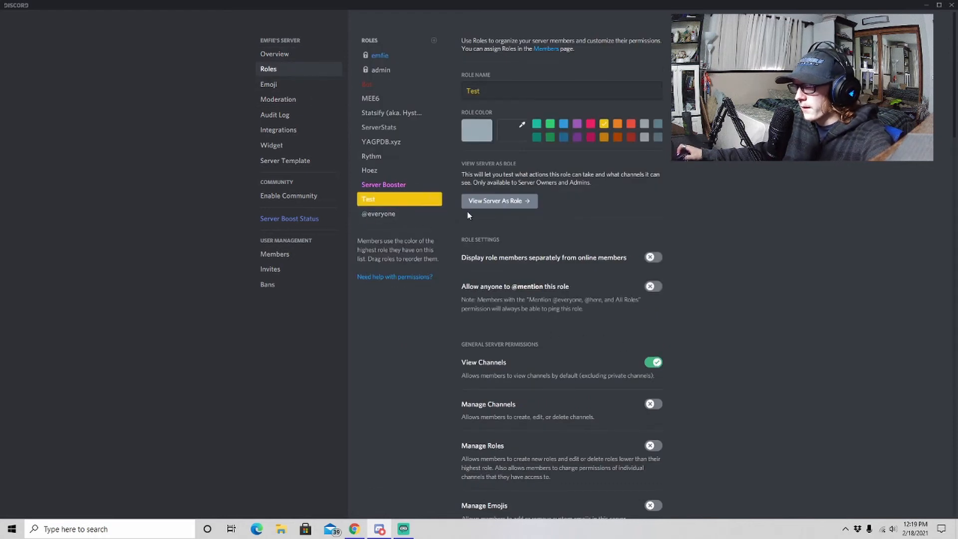
pyautogui.moveTo(441, 218)
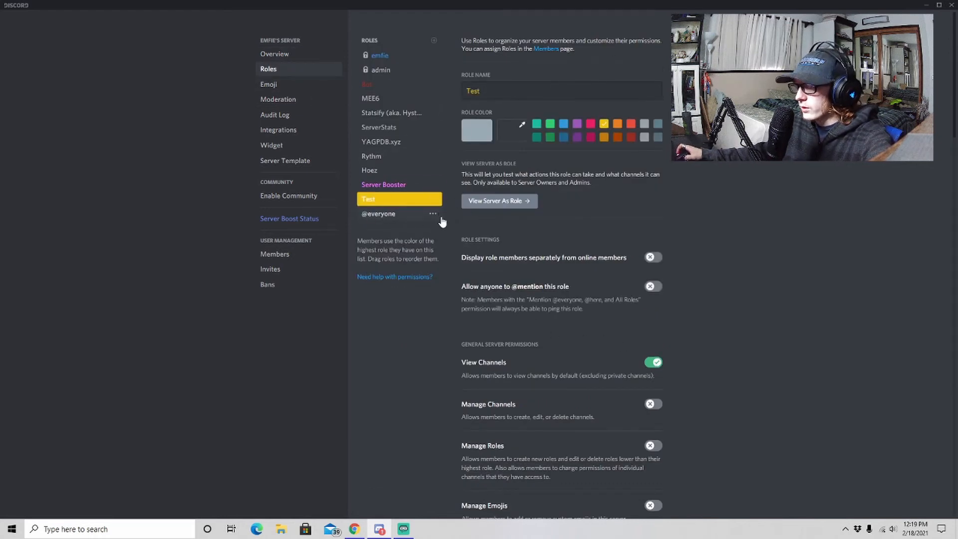
pyautogui.click(433, 214)
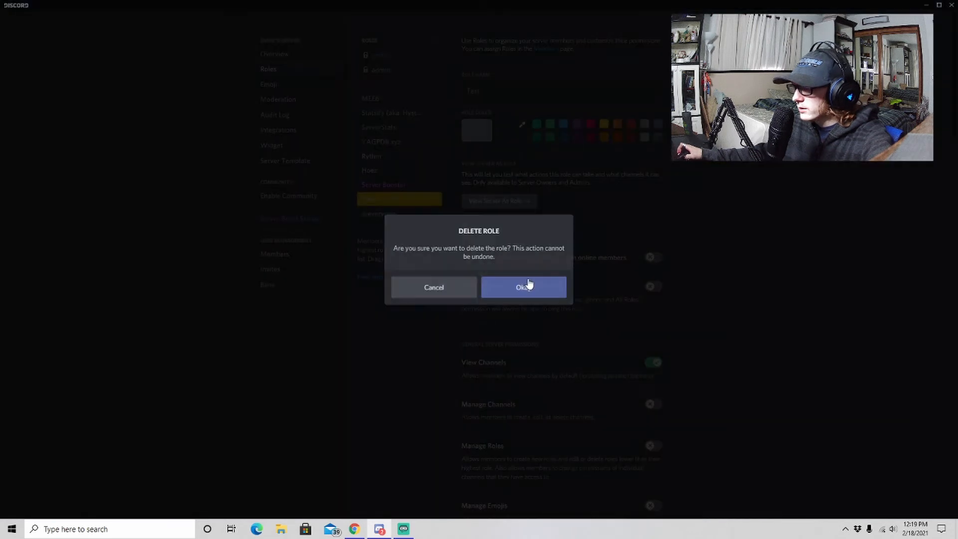
pyautogui.click(523, 287)
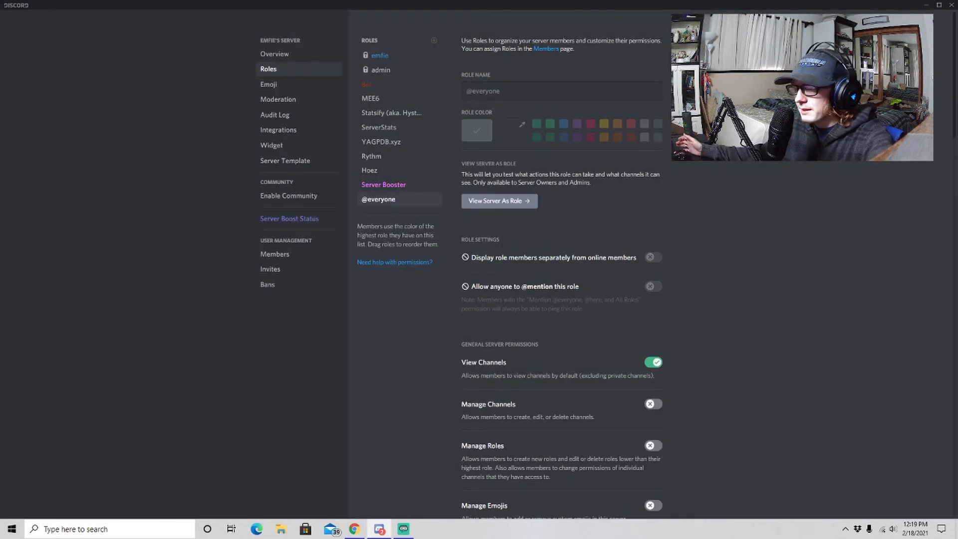